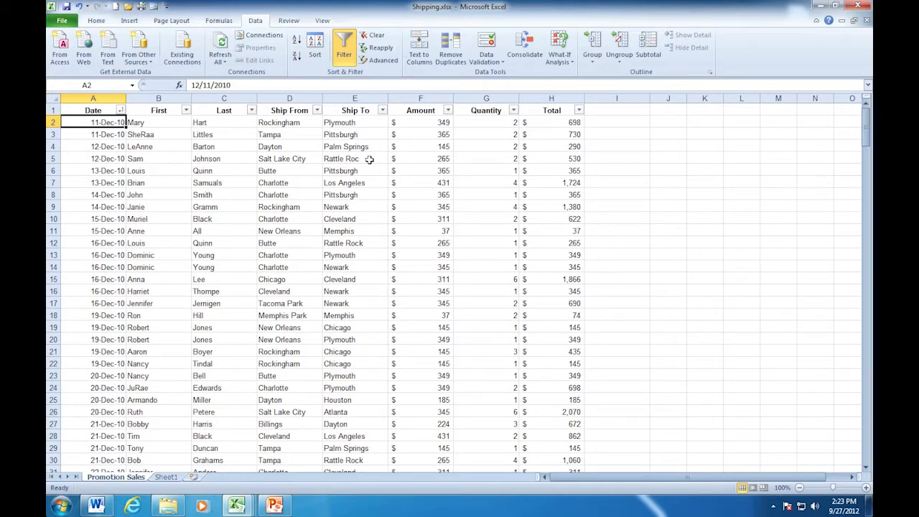
mouse_move(290, 255)
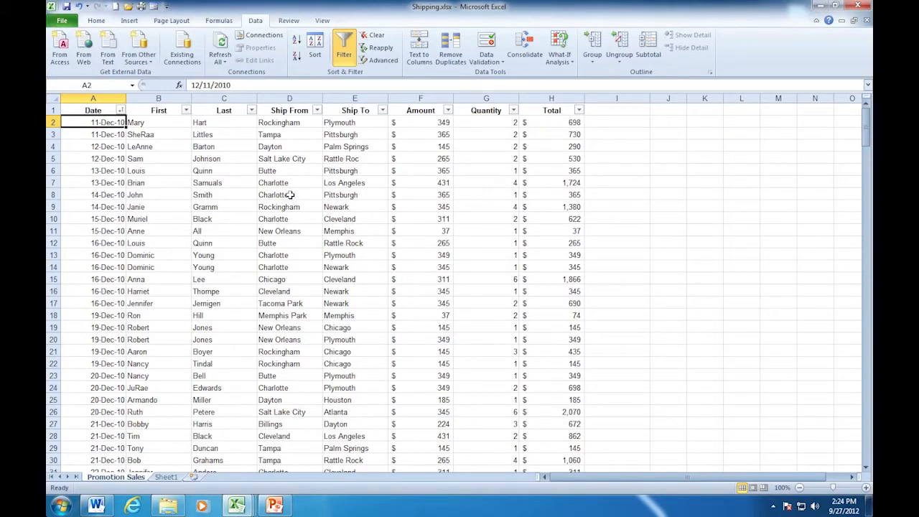
mouse_move(287, 146)
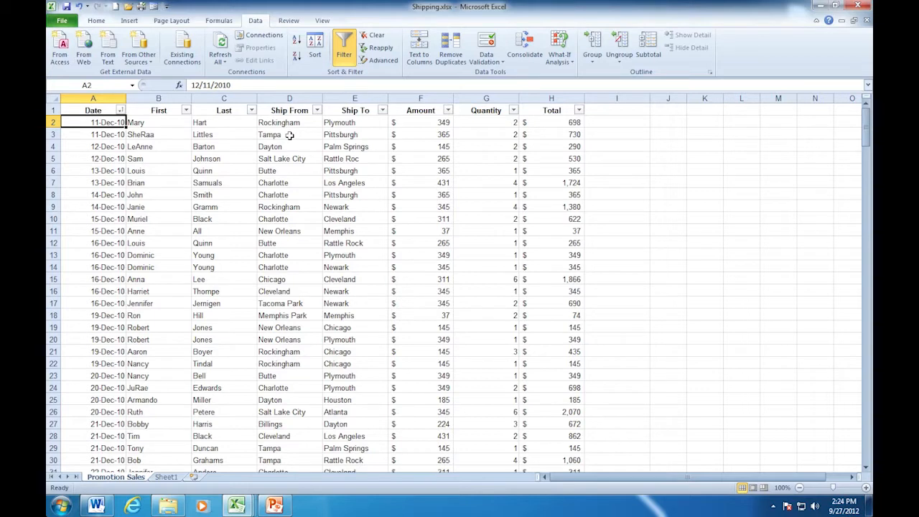
- Sort the shipping records A to Z by Ship From city
click(289, 135)
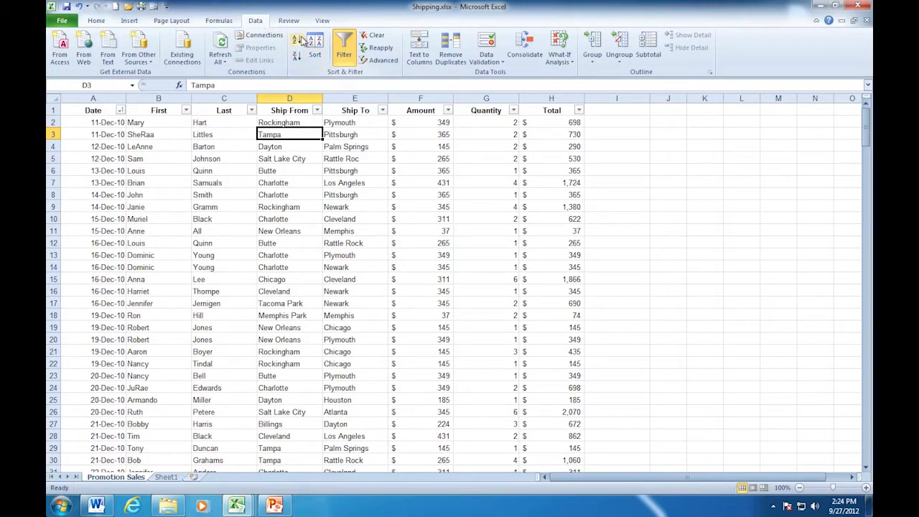
mouse_move(300, 42)
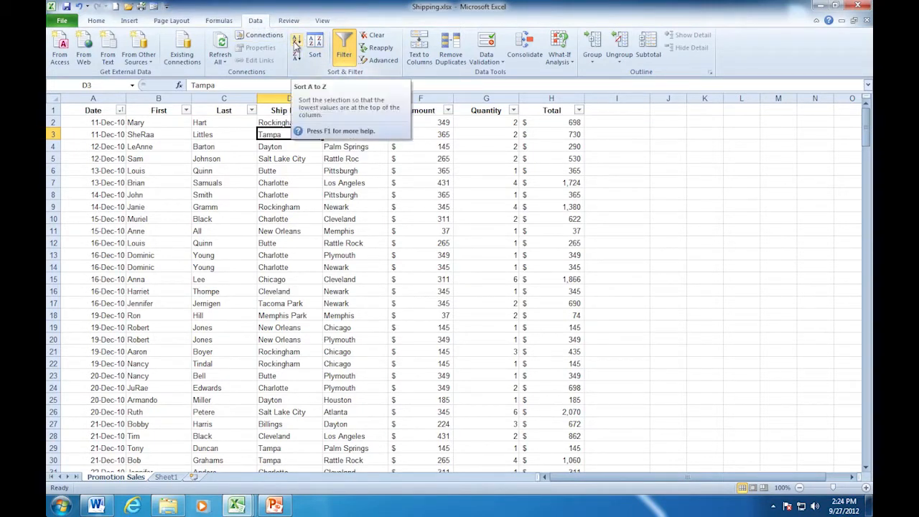
click(294, 41)
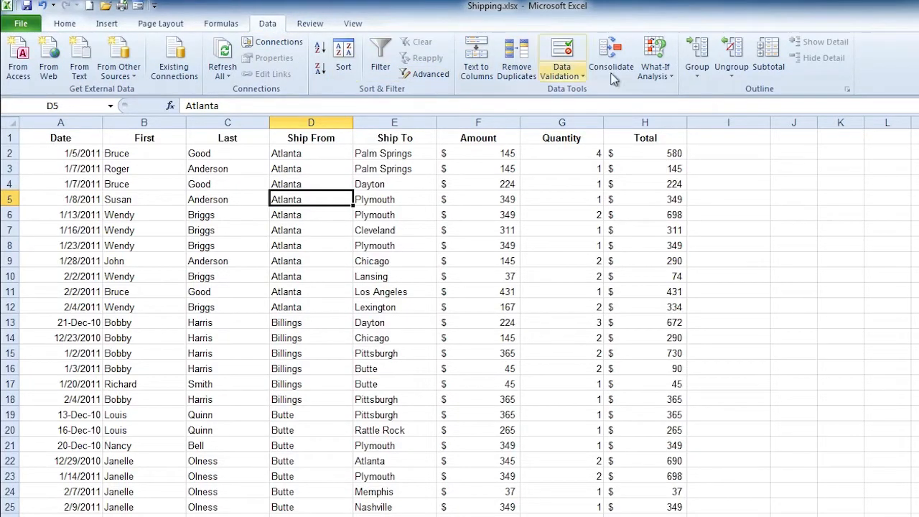
mouse_move(761, 97)
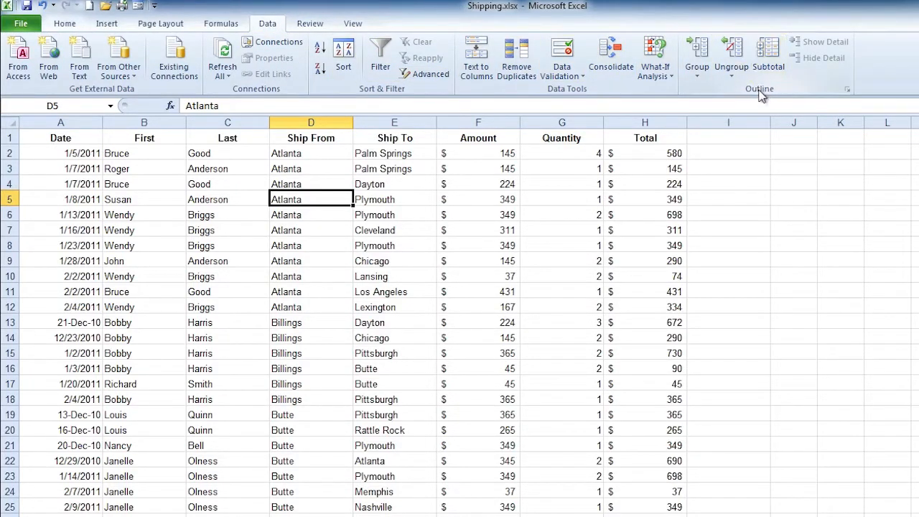
mouse_move(768, 58)
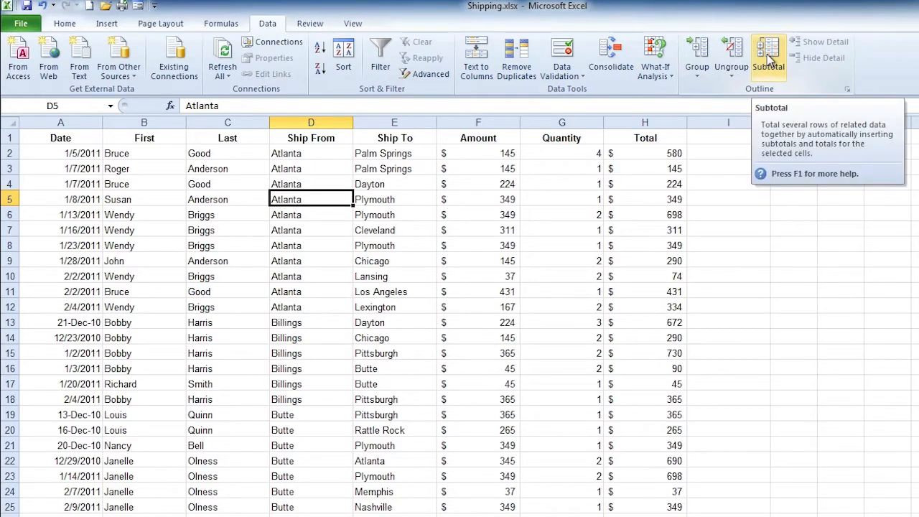
- In the Subtotal dialog, group at each change in Ship From
click(769, 59)
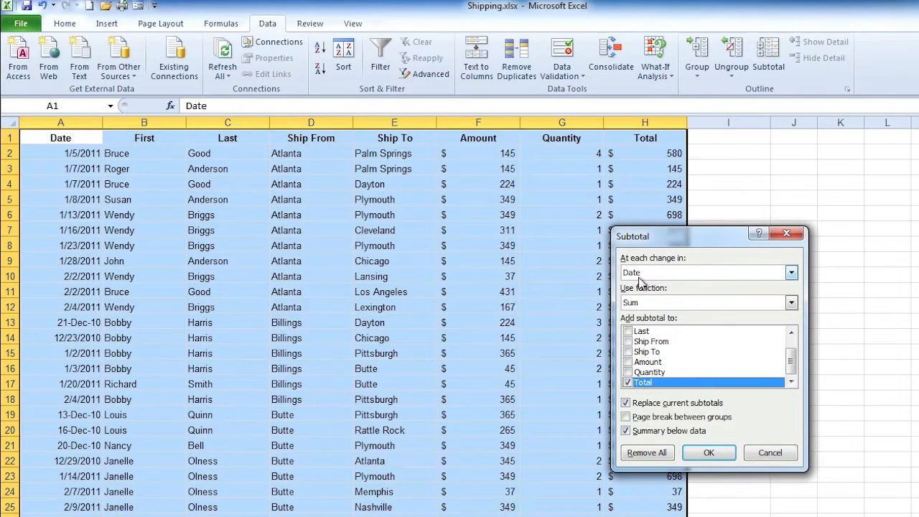
mouse_move(496, 194)
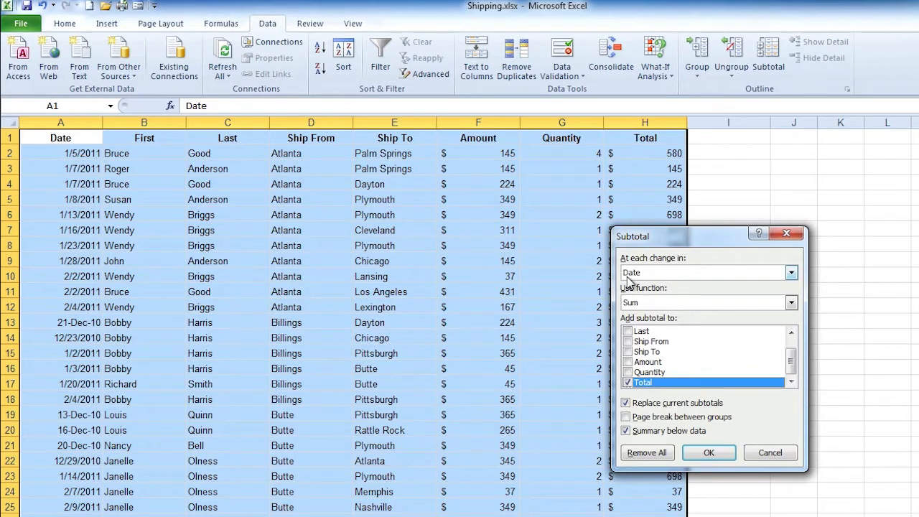
mouse_move(790, 282)
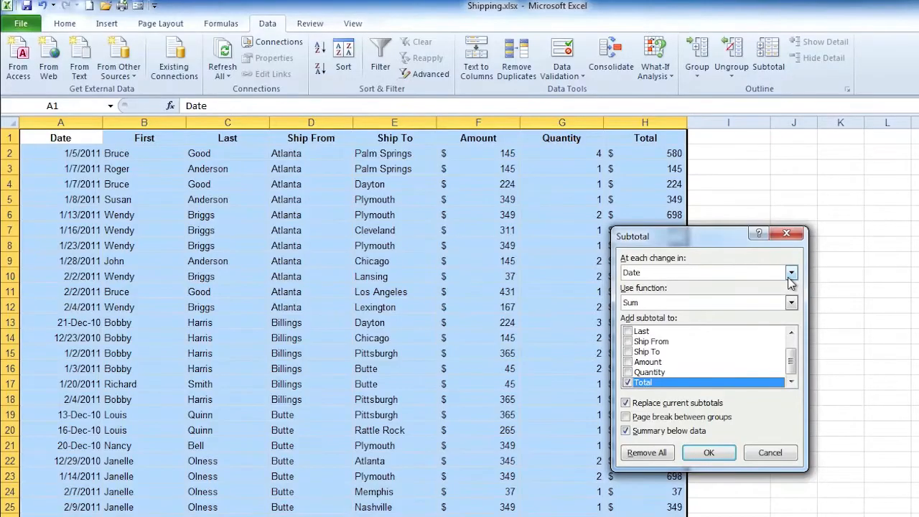
click(790, 272)
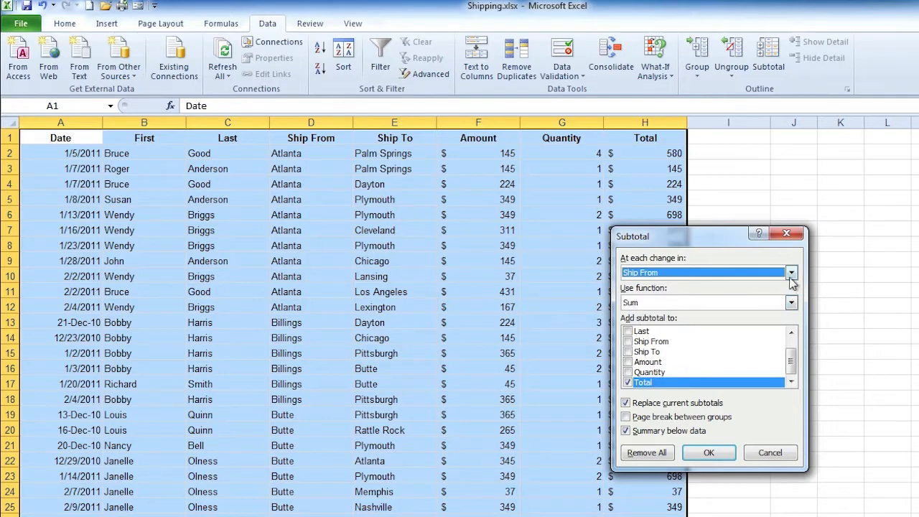
click(791, 272)
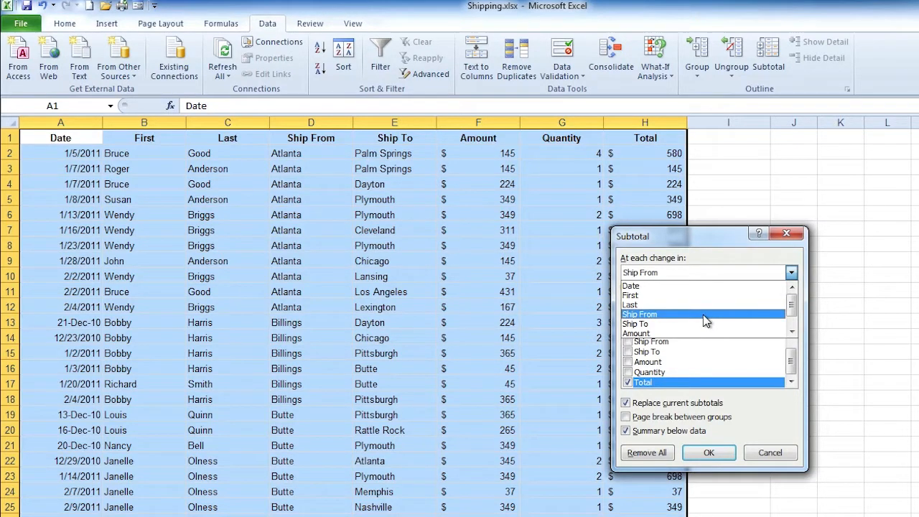
click(639, 314)
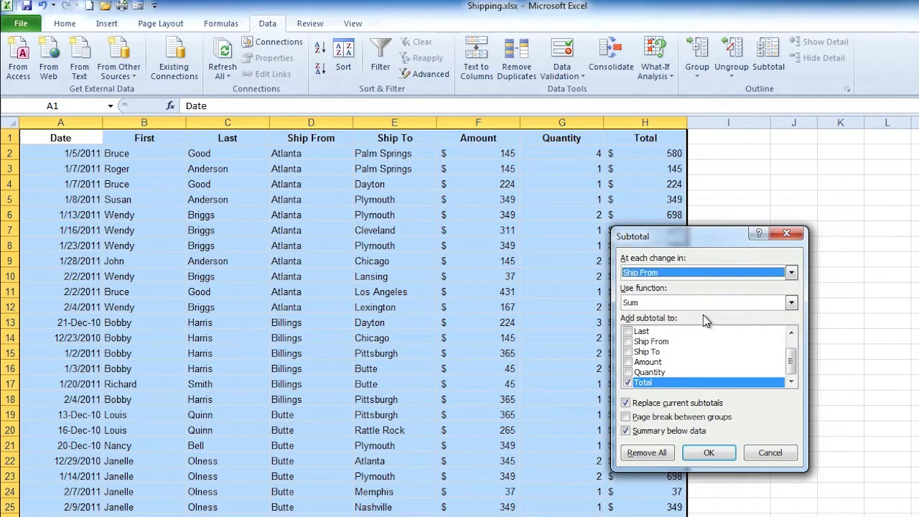
mouse_move(708, 309)
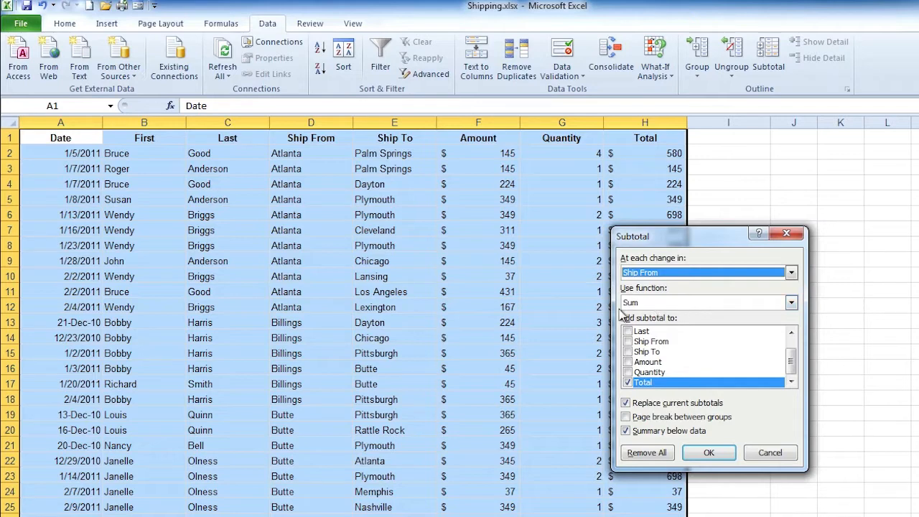
- Apply Sum subtotals to Quantity instead of Total for each Ship From group
click(791, 303)
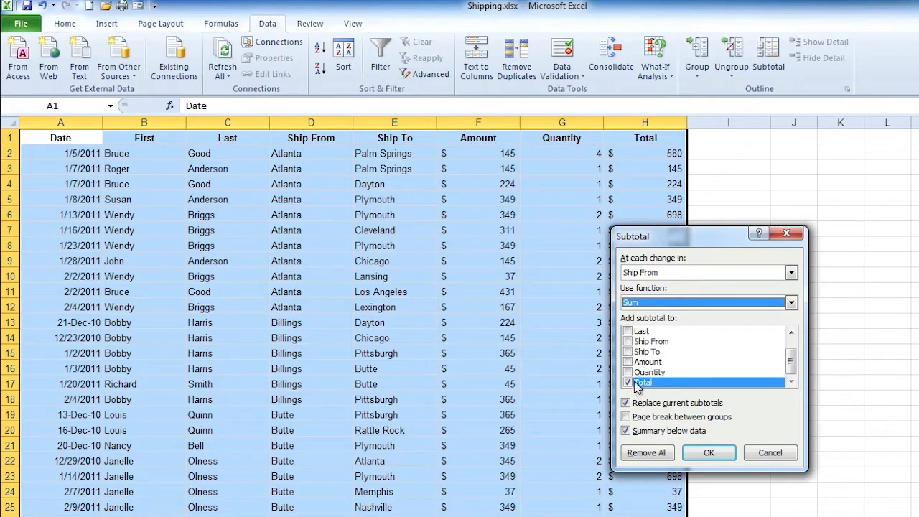
click(626, 382)
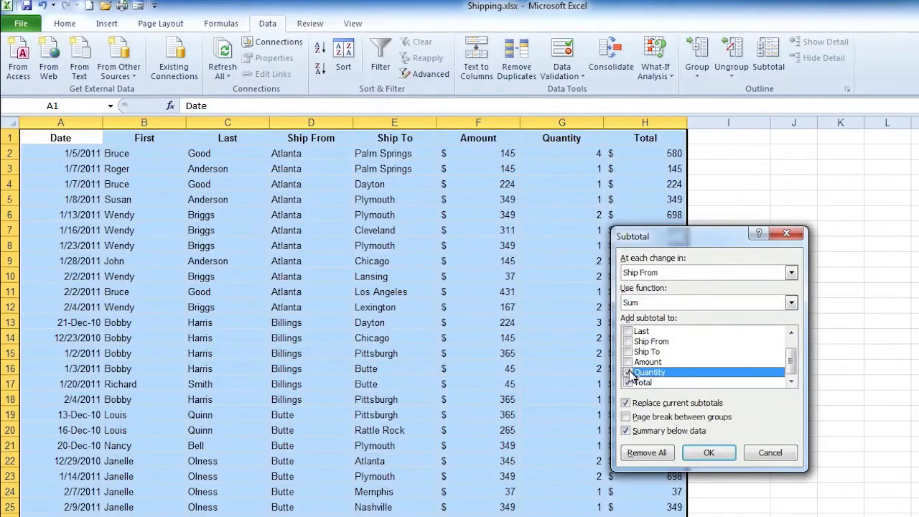
click(628, 372)
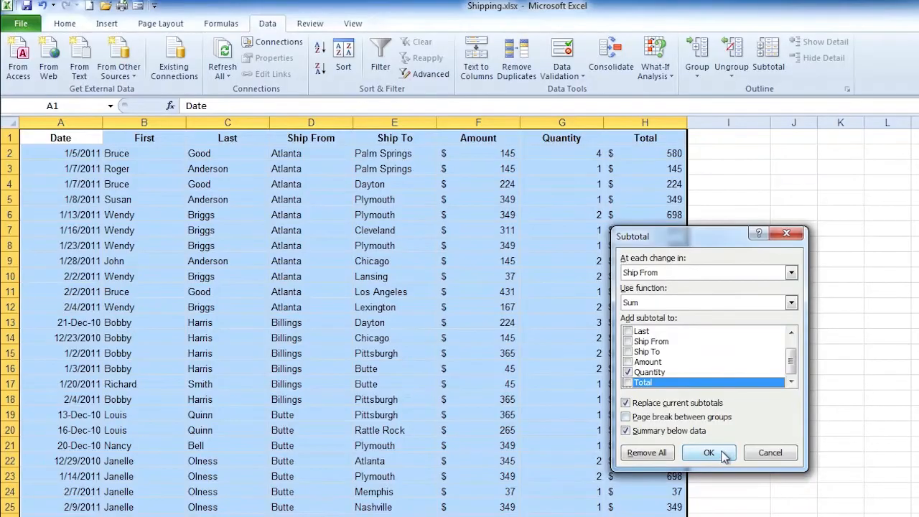
click(708, 452)
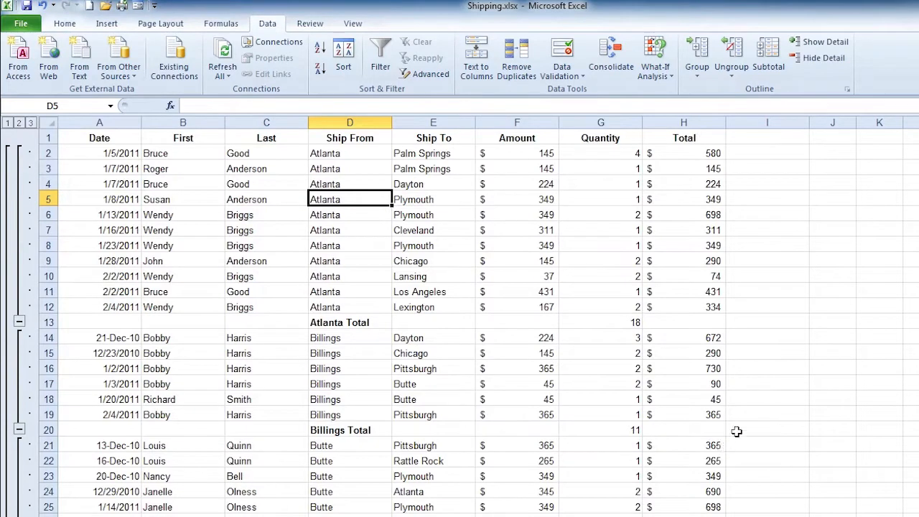
mouse_move(752, 324)
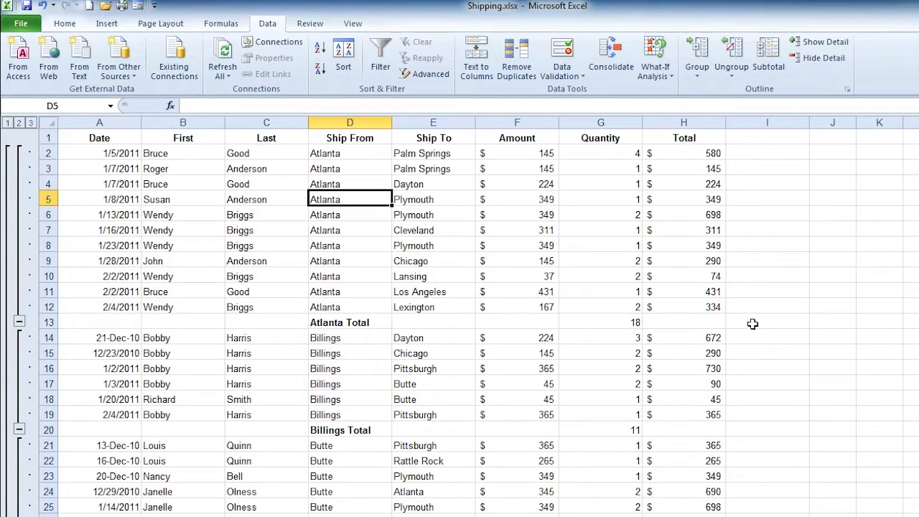
mouse_move(369, 334)
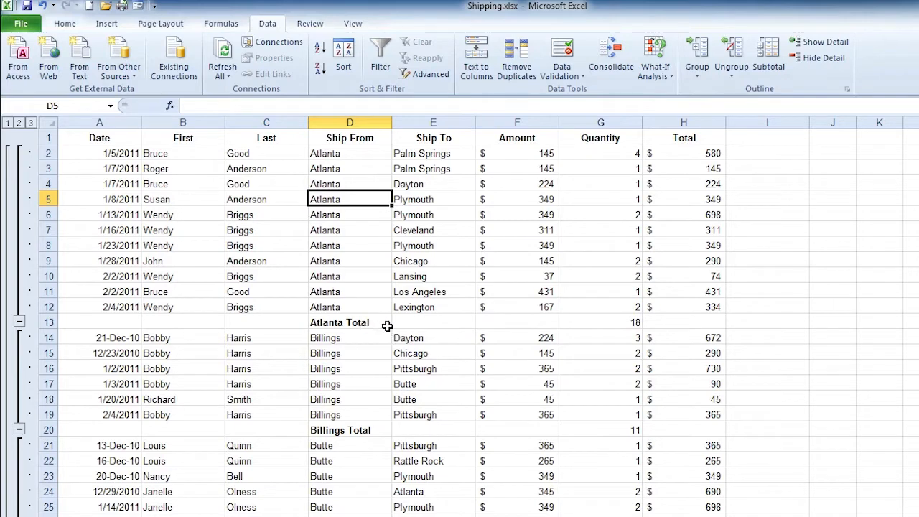
mouse_move(630, 319)
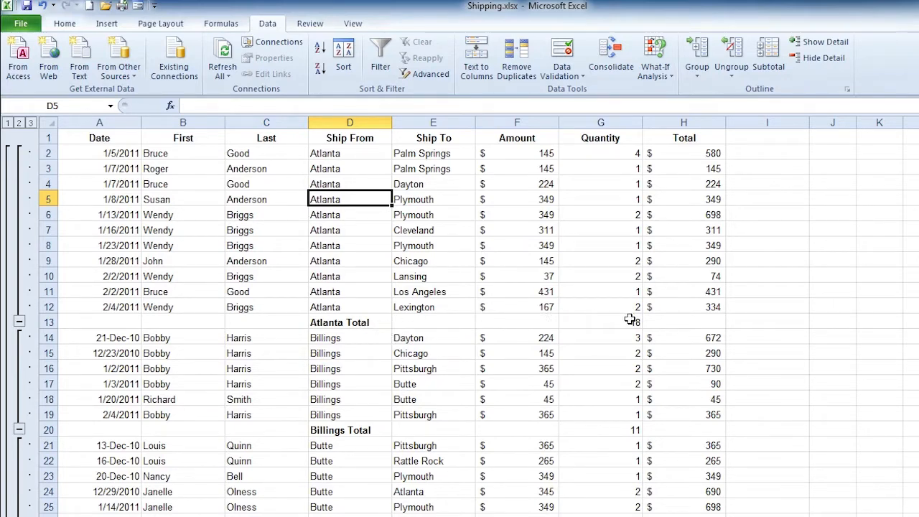
mouse_move(316, 328)
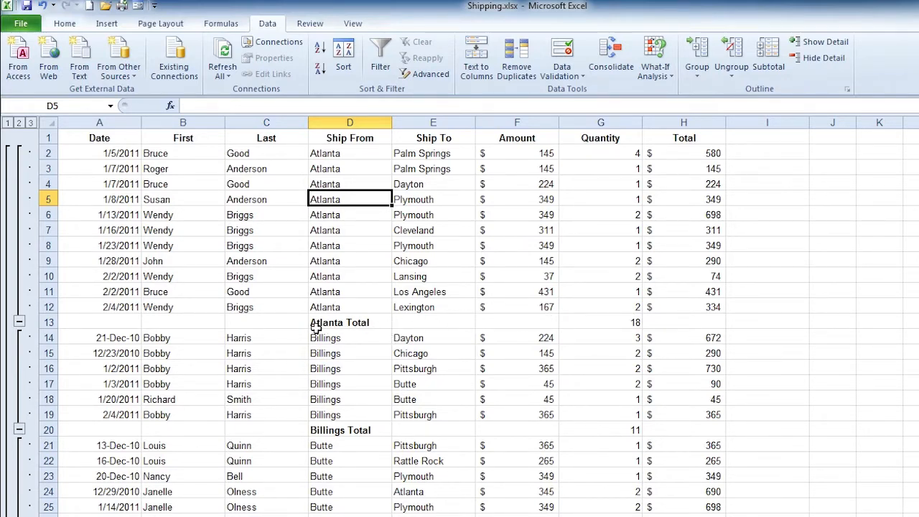
mouse_move(598, 323)
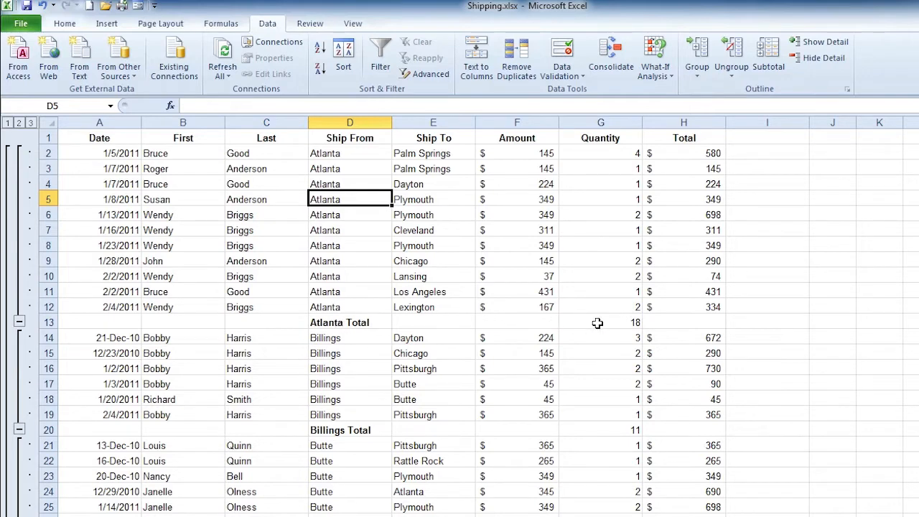
click(600, 322)
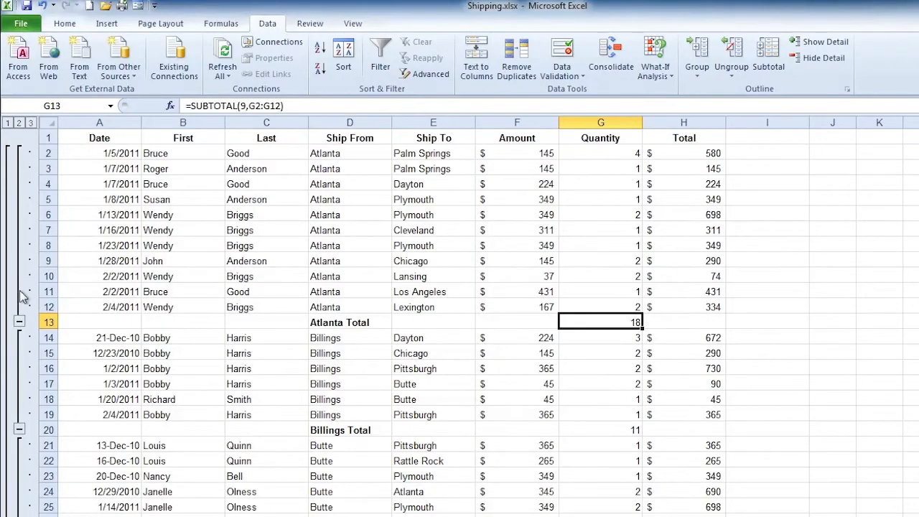
mouse_move(23, 352)
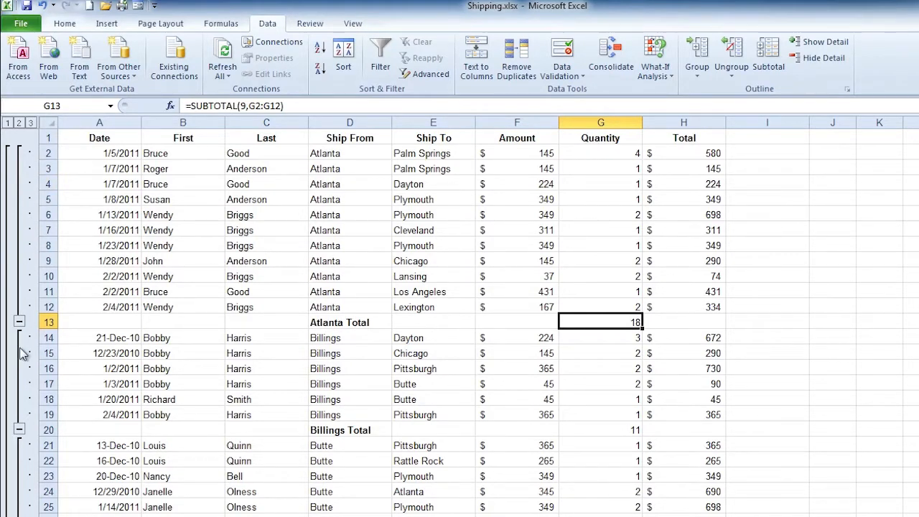
mouse_move(40, 170)
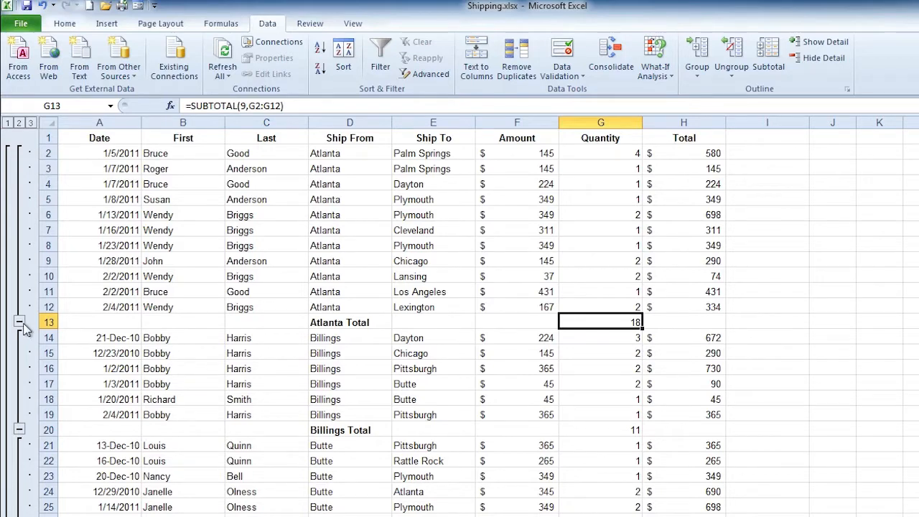
mouse_move(25, 149)
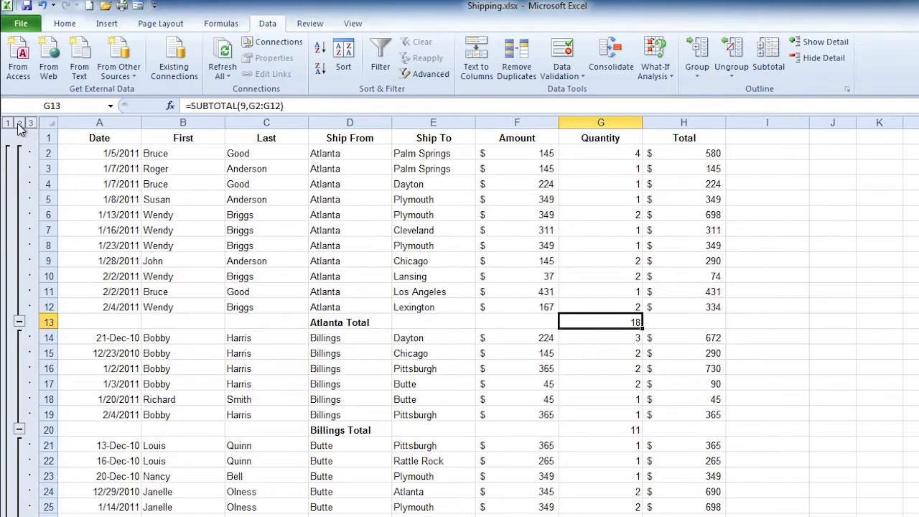
- Switch to outline level 2, showing city totals and the 388 Grand Total
click(18, 123)
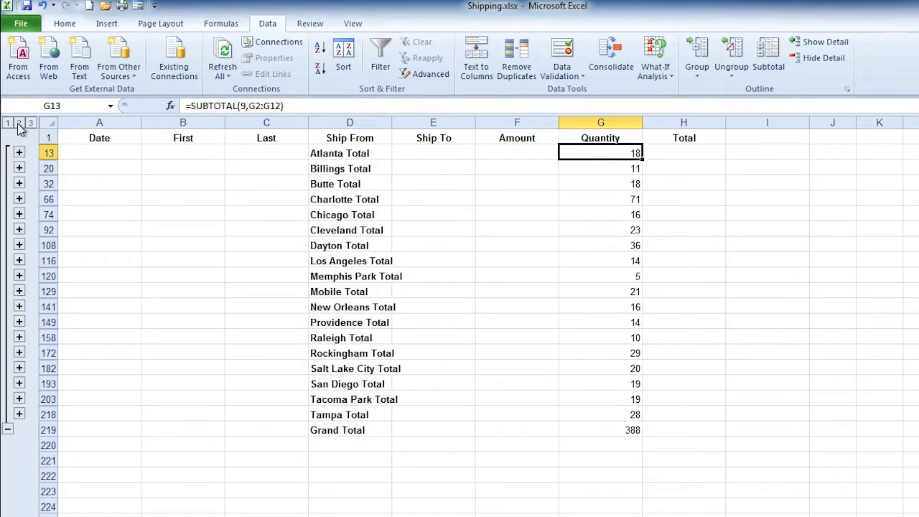
mouse_move(319, 242)
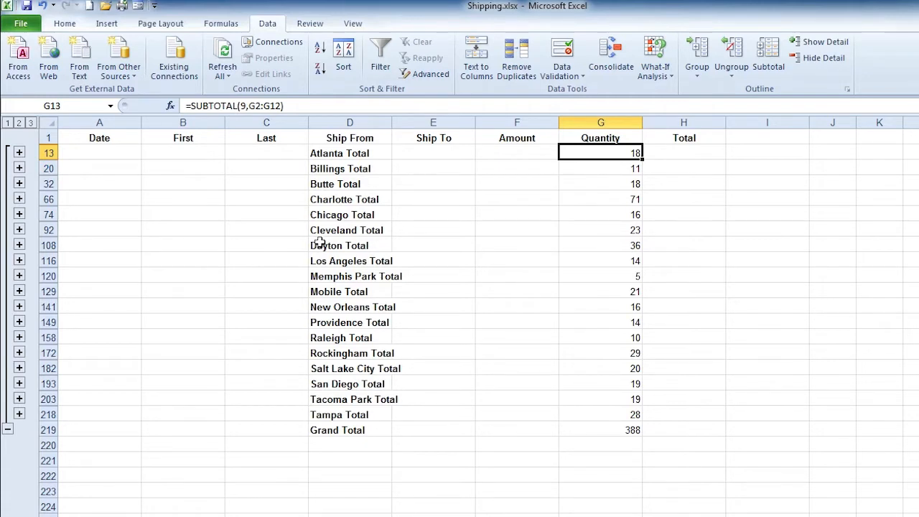
mouse_move(344, 294)
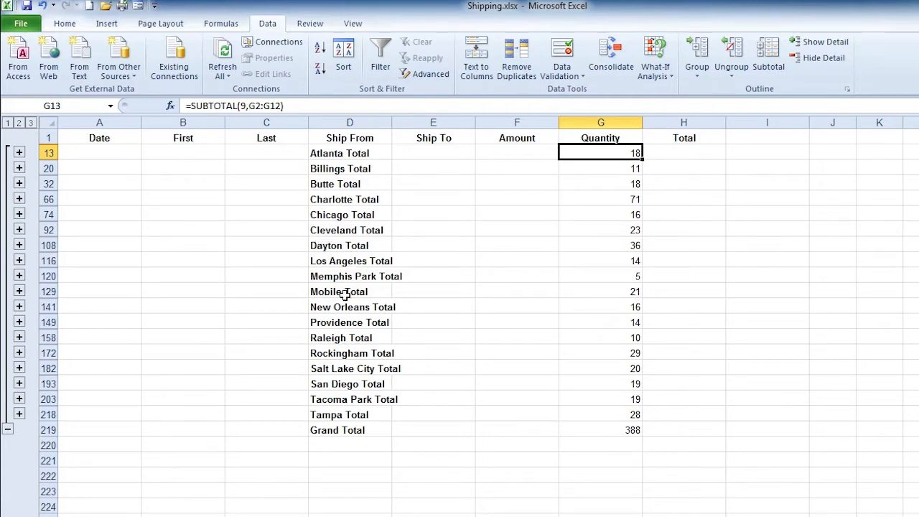
mouse_move(621, 436)
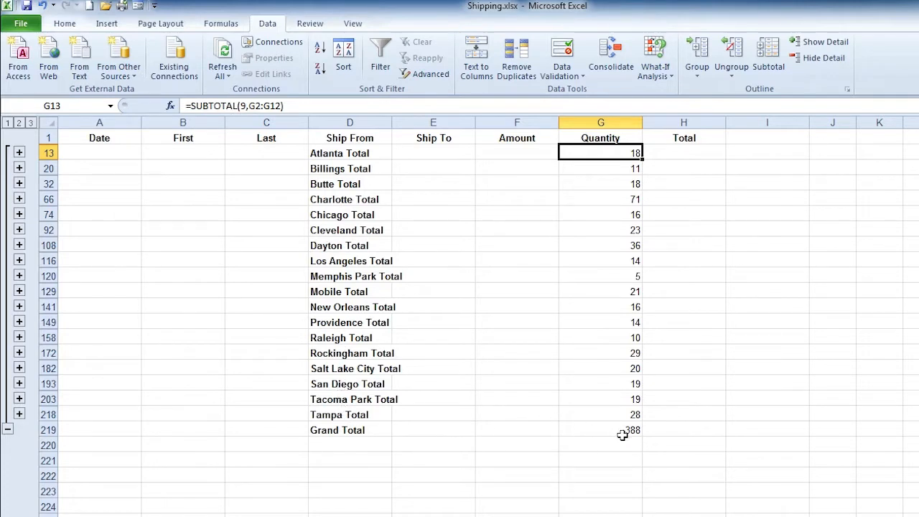
mouse_move(432, 404)
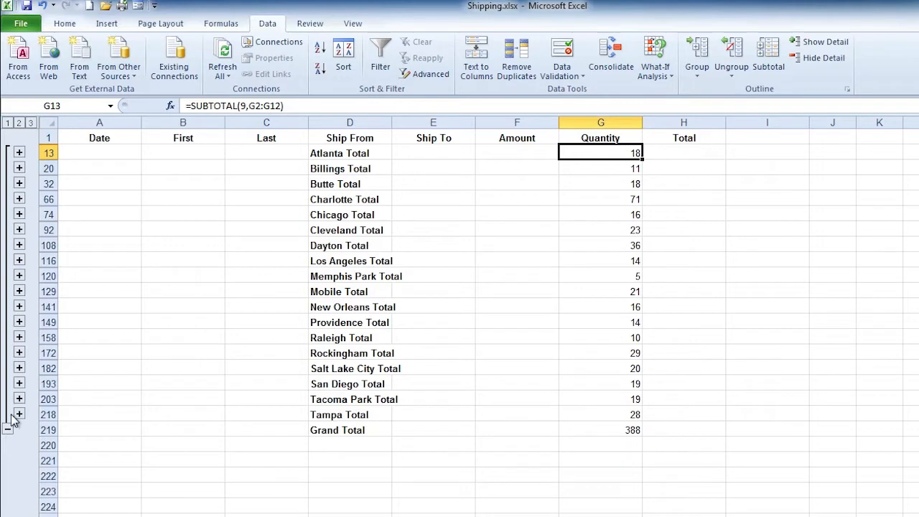
mouse_move(18, 414)
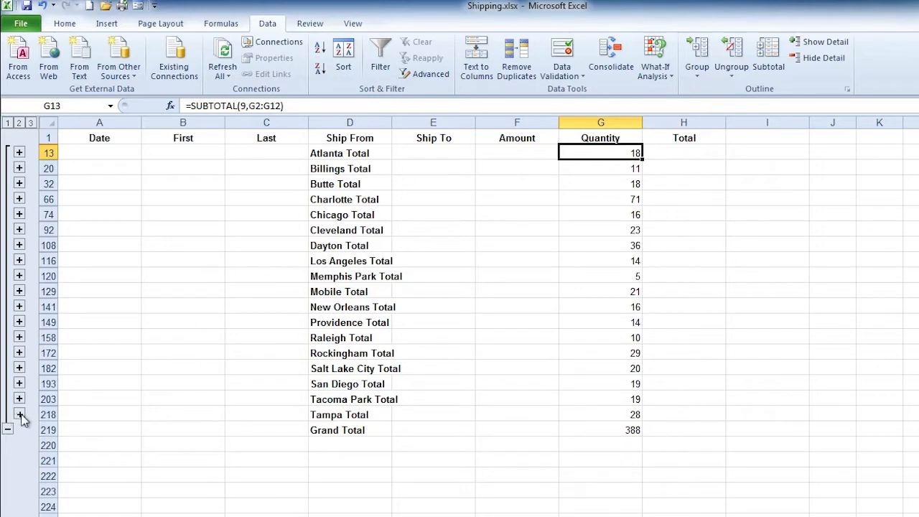
- Expand the Tampa Total group to show its shipment rows
click(19, 415)
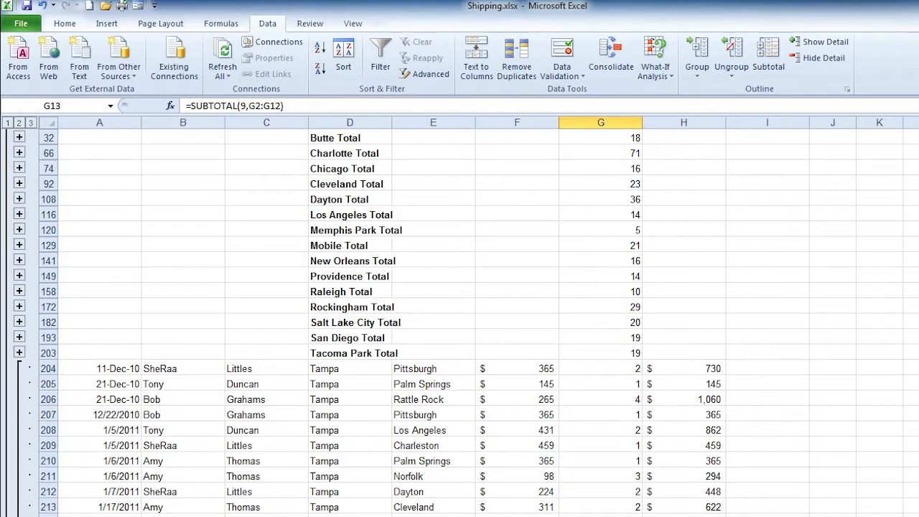
mouse_move(252, 440)
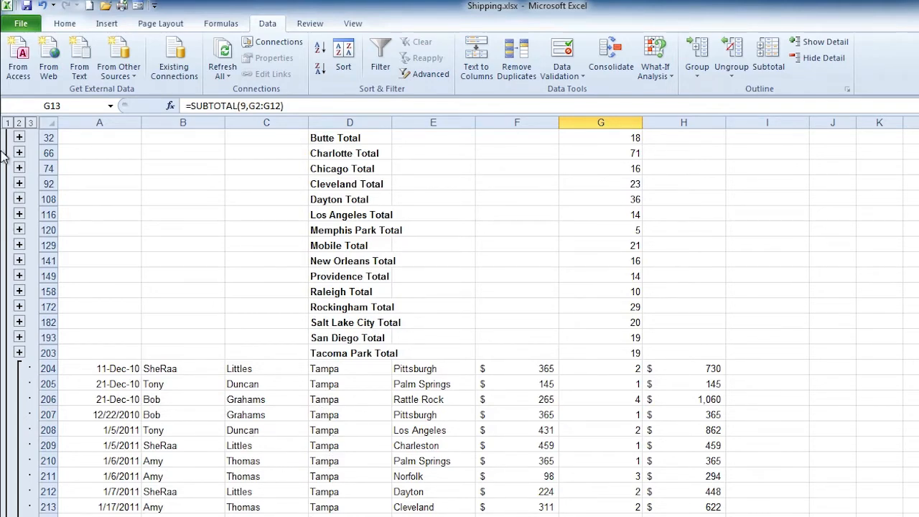
mouse_move(11, 129)
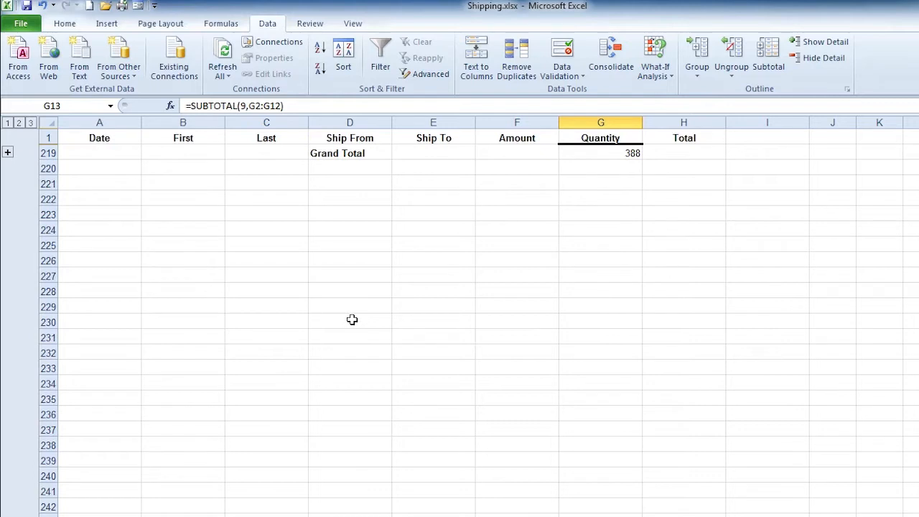
mouse_move(133, 198)
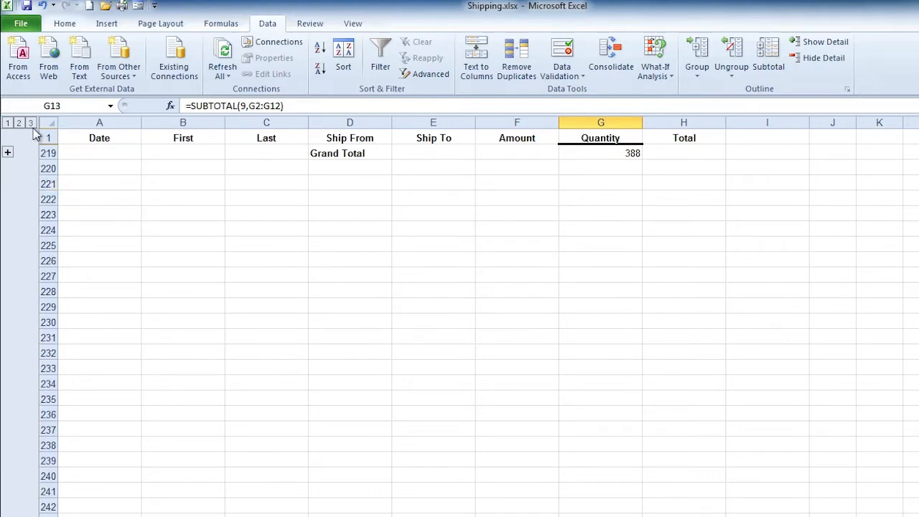
- Switch to outline level 3 to show all shipment detail rows
click(18, 122)
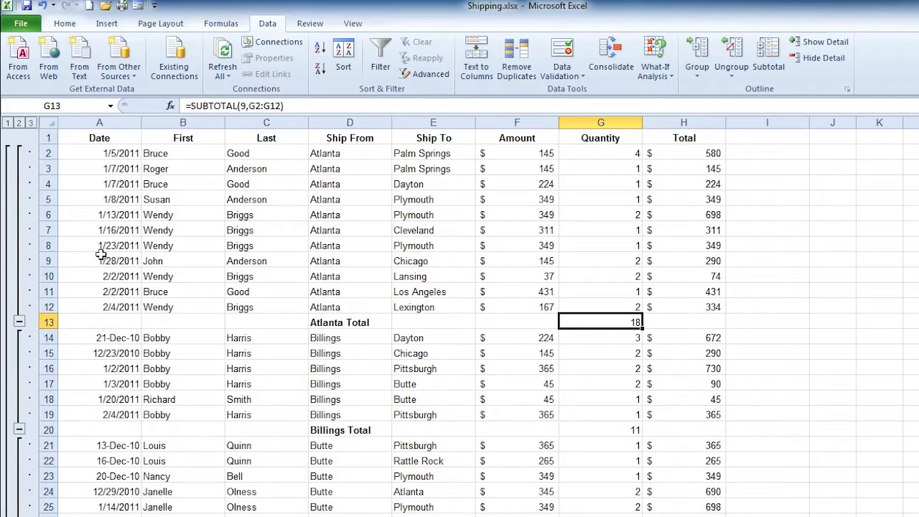
mouse_move(332, 402)
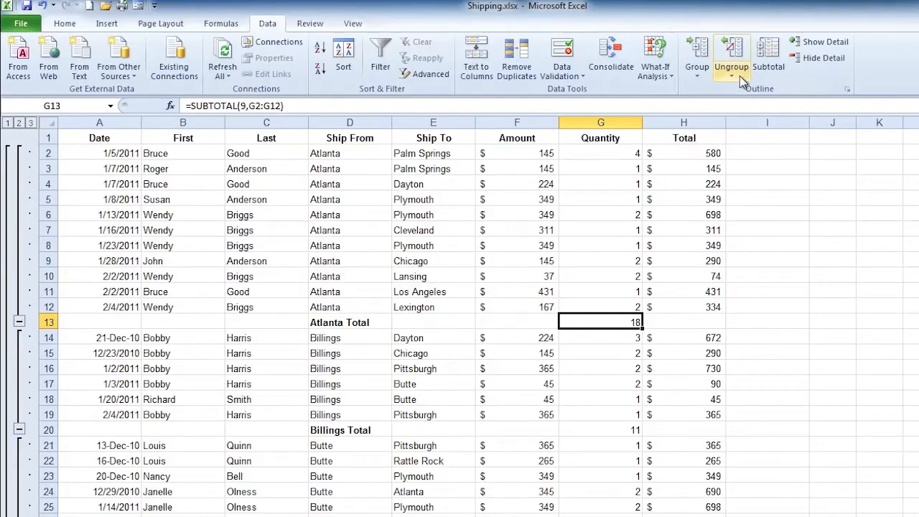
- Add Total column sums to the subtotals, e.g. Atlanta $3,785 and Billings $2,192
click(767, 58)
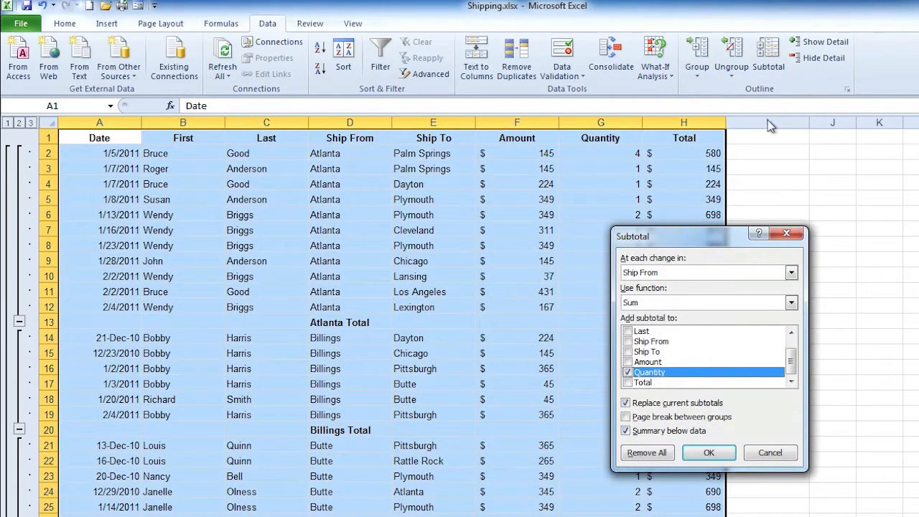
mouse_move(741, 297)
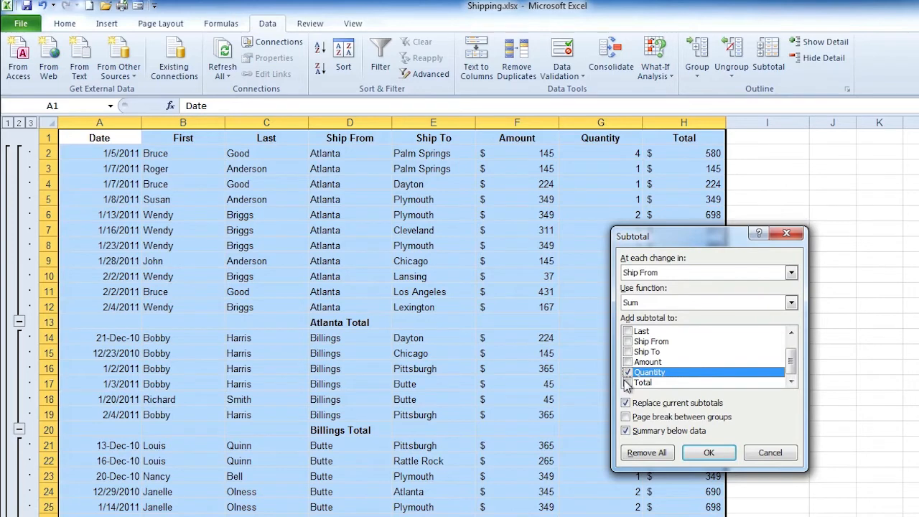
click(627, 382)
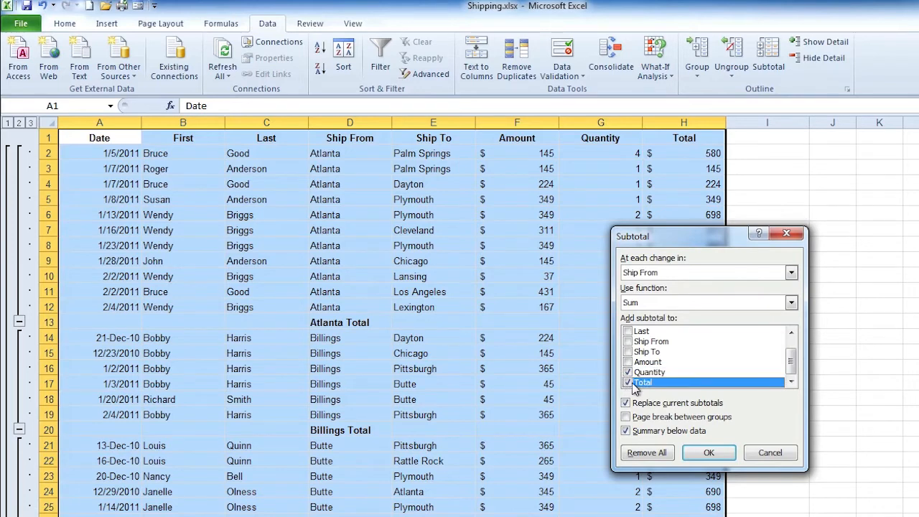
mouse_move(649, 391)
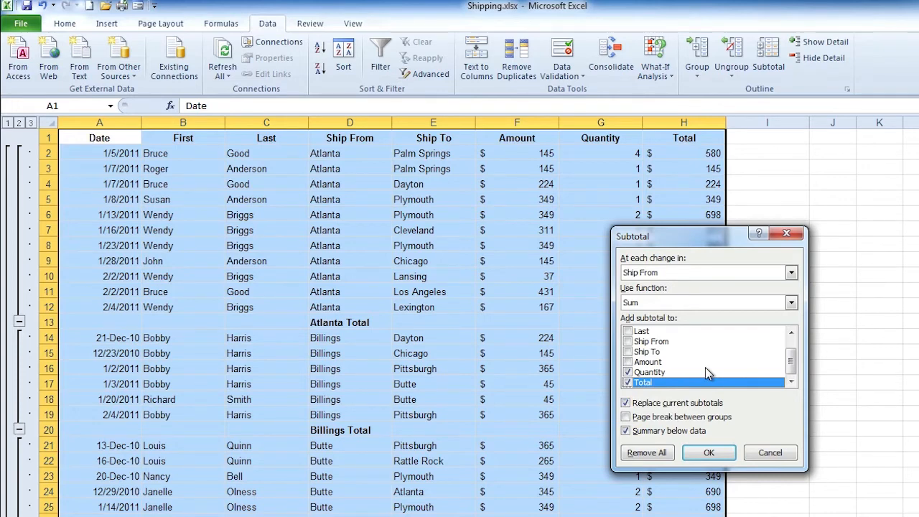
click(709, 452)
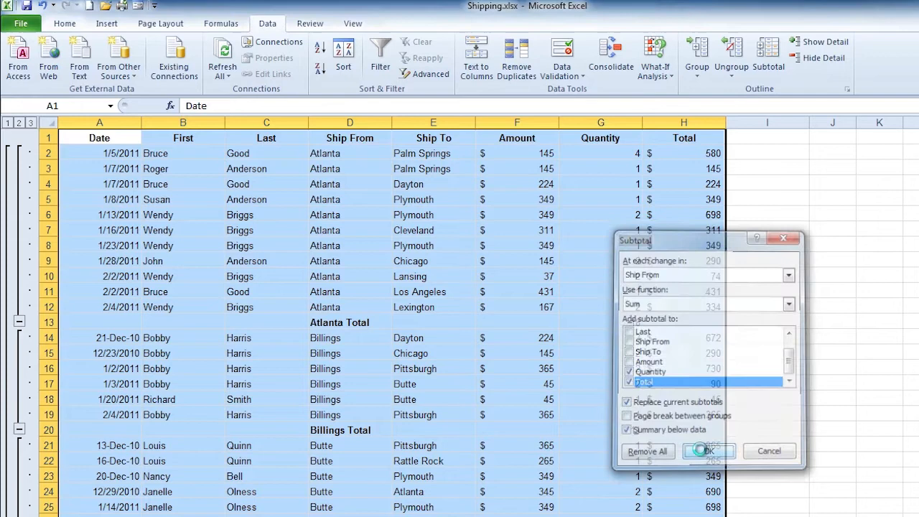
click(709, 451)
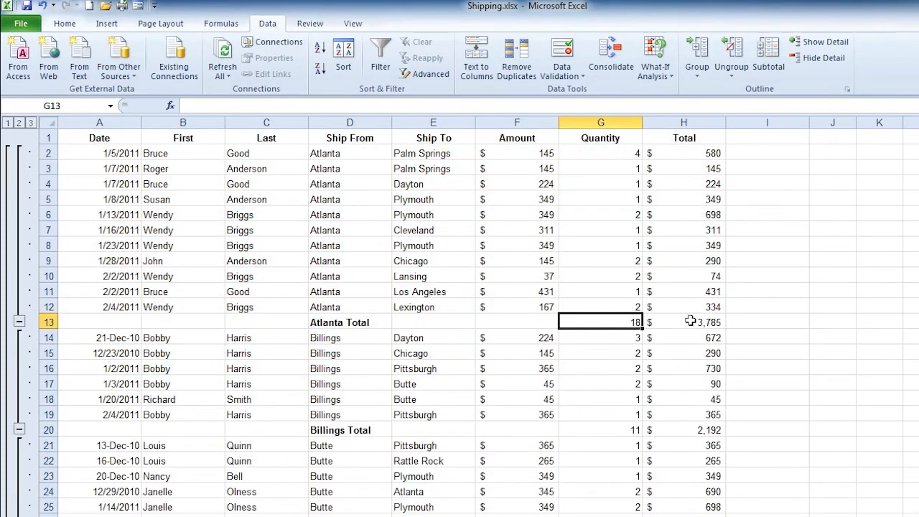
mouse_move(686, 341)
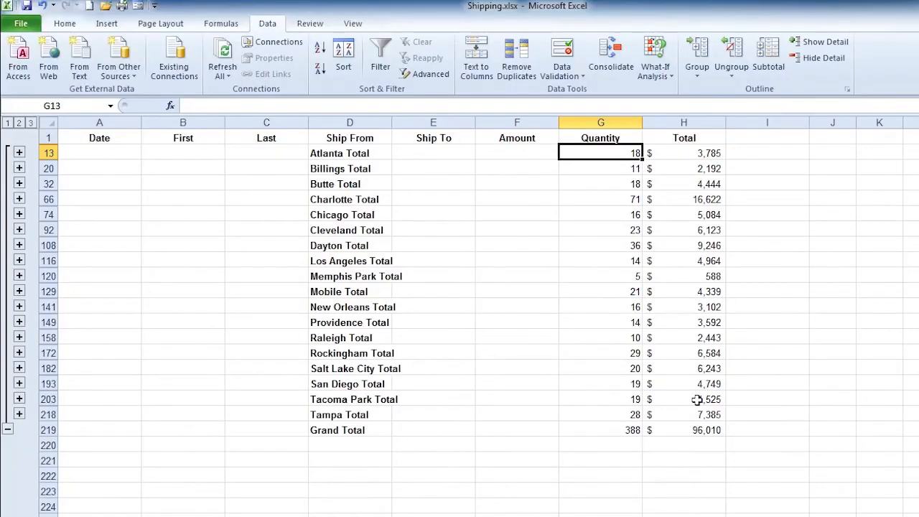
mouse_move(635, 333)
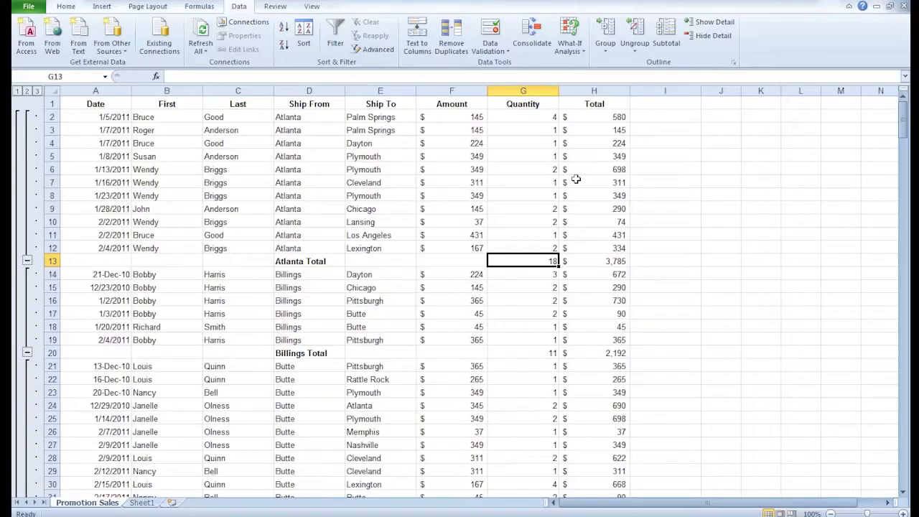
mouse_move(541, 182)
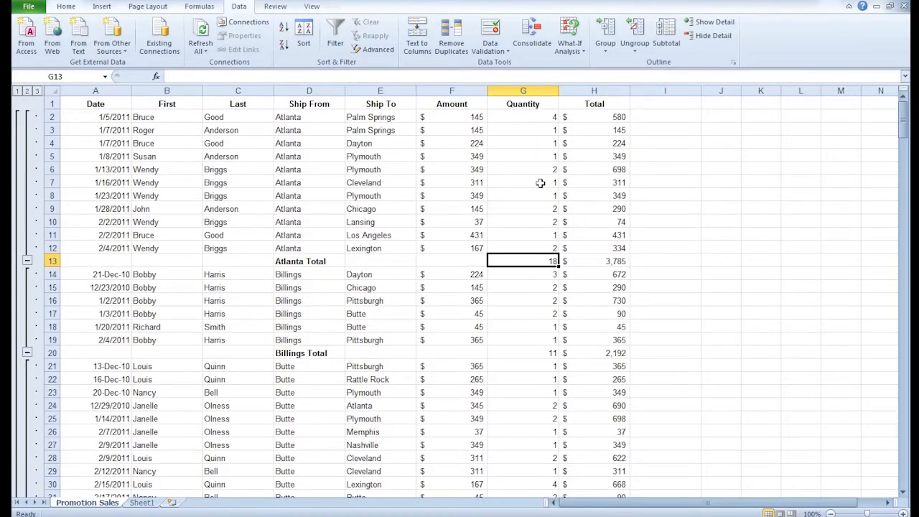
- Remove all subtotals from the shipping data with Remove All
click(665, 34)
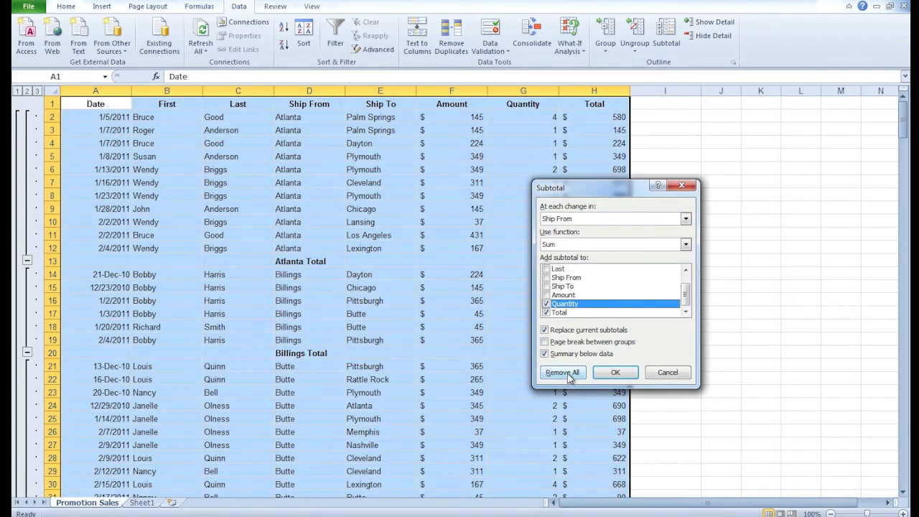
click(562, 372)
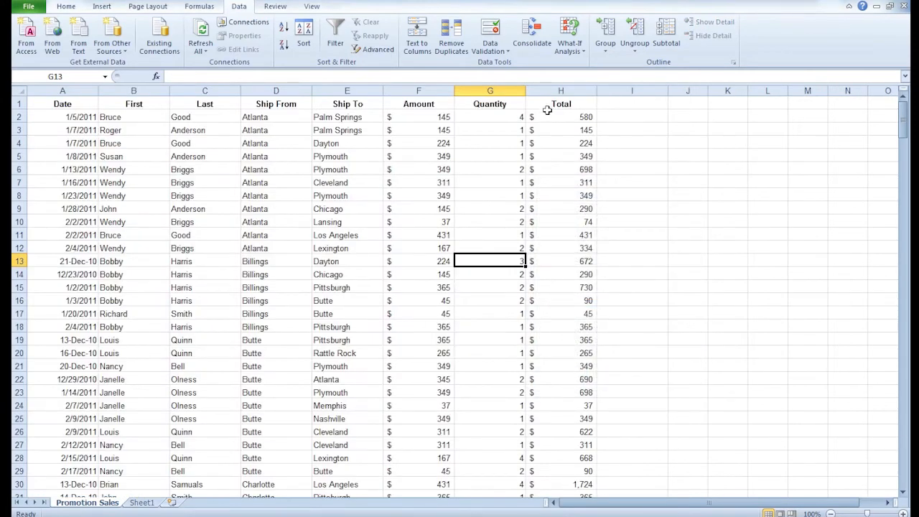
mouse_move(535, 182)
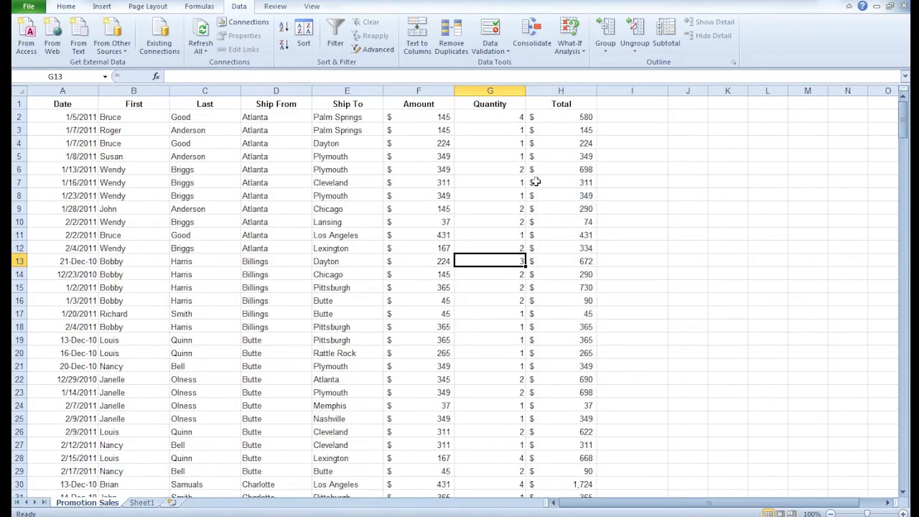